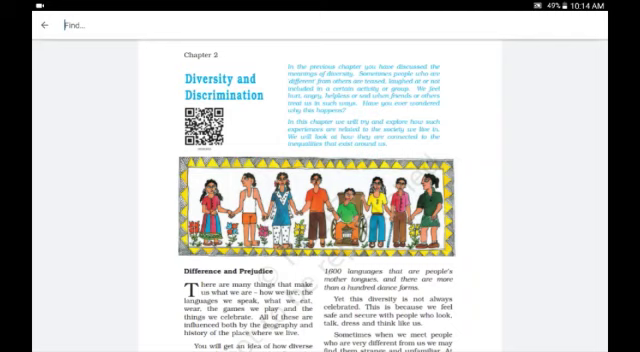
pyautogui.scroll(-3)
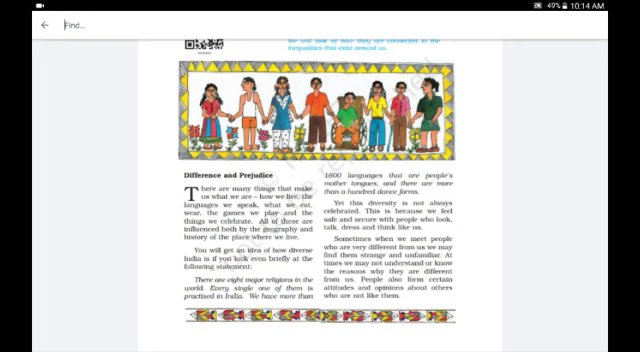
pyautogui.scroll(-3)
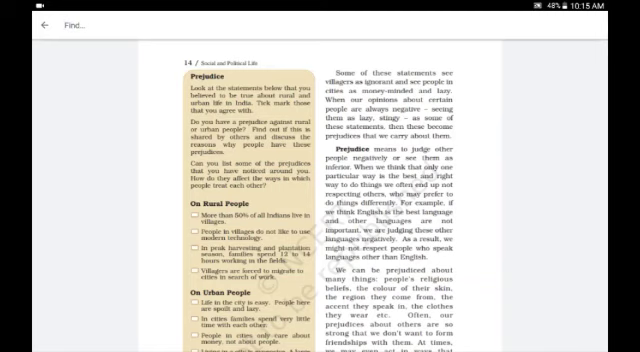
pyautogui.scroll(-3)
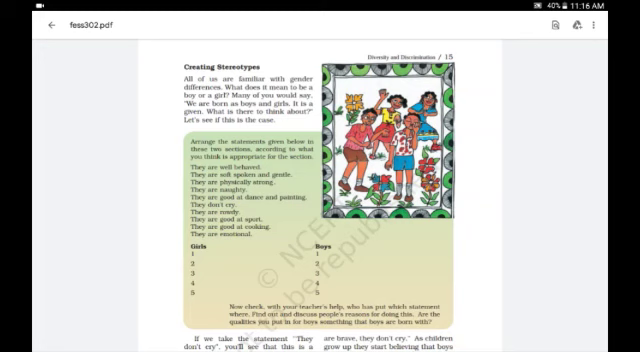
pyautogui.scroll(3)
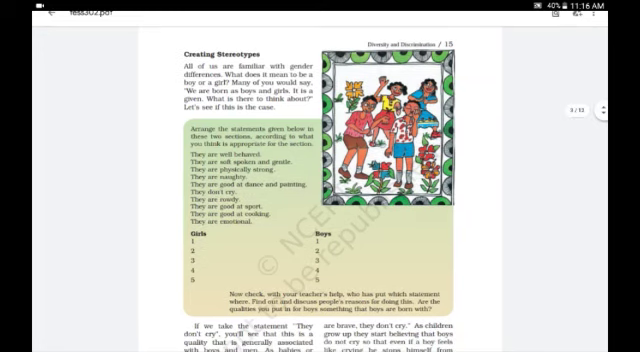
pyautogui.scroll(-3)
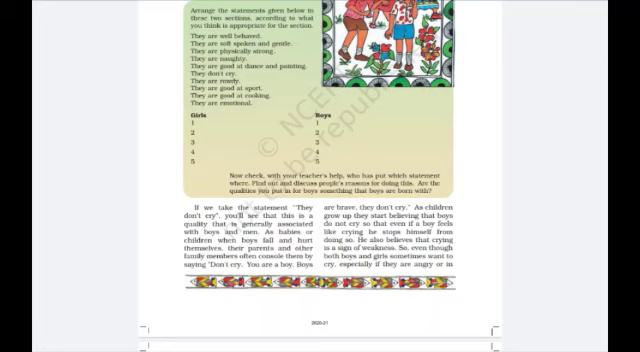
pyautogui.scroll(-3)
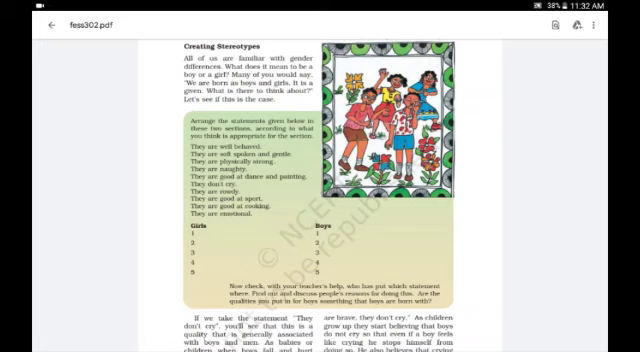